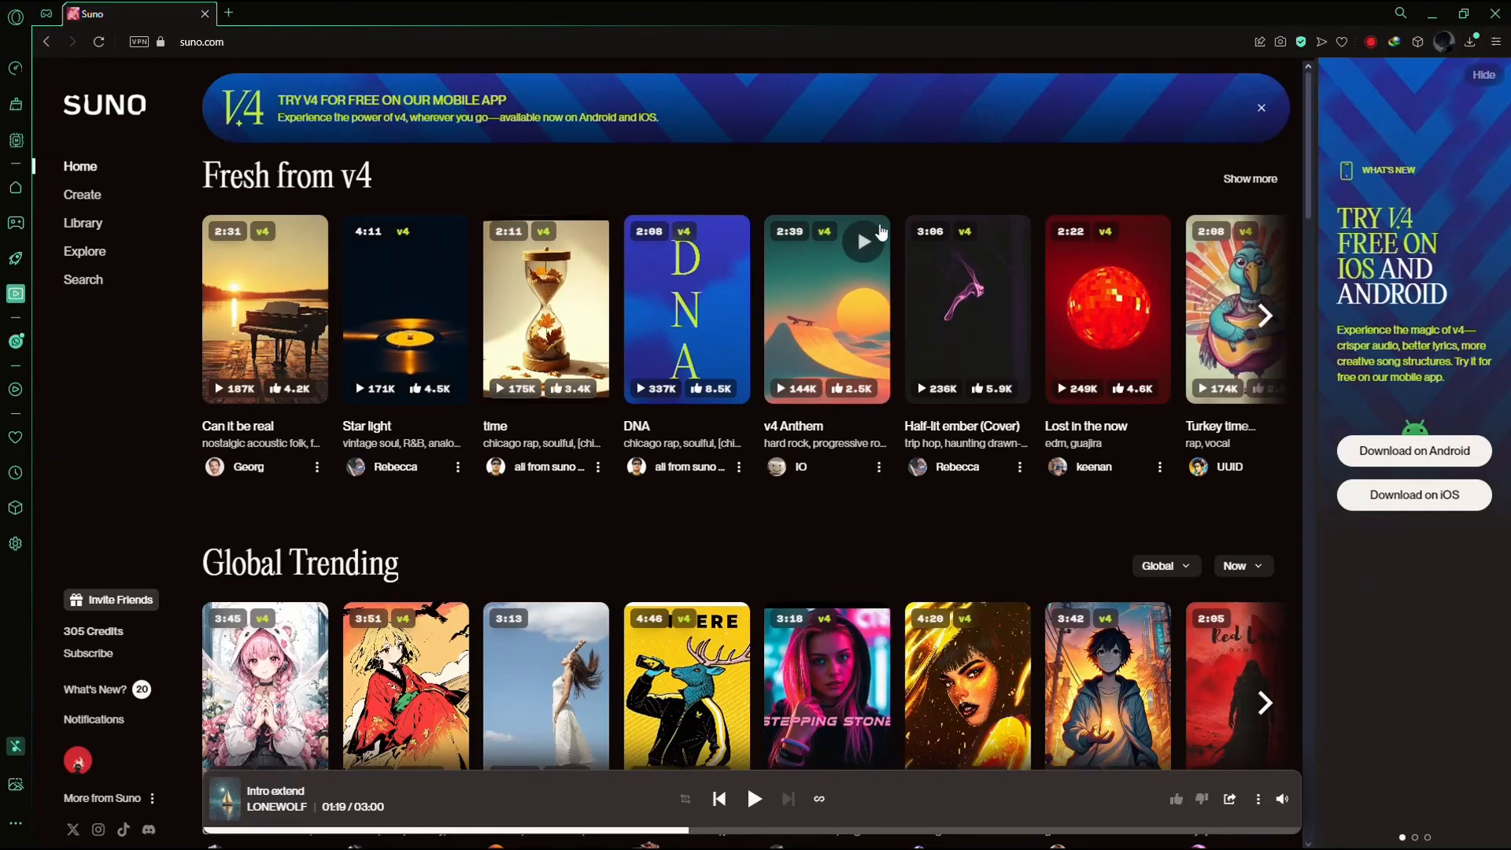
{"action": "mouse_move", "coordinate": [780, 192]}
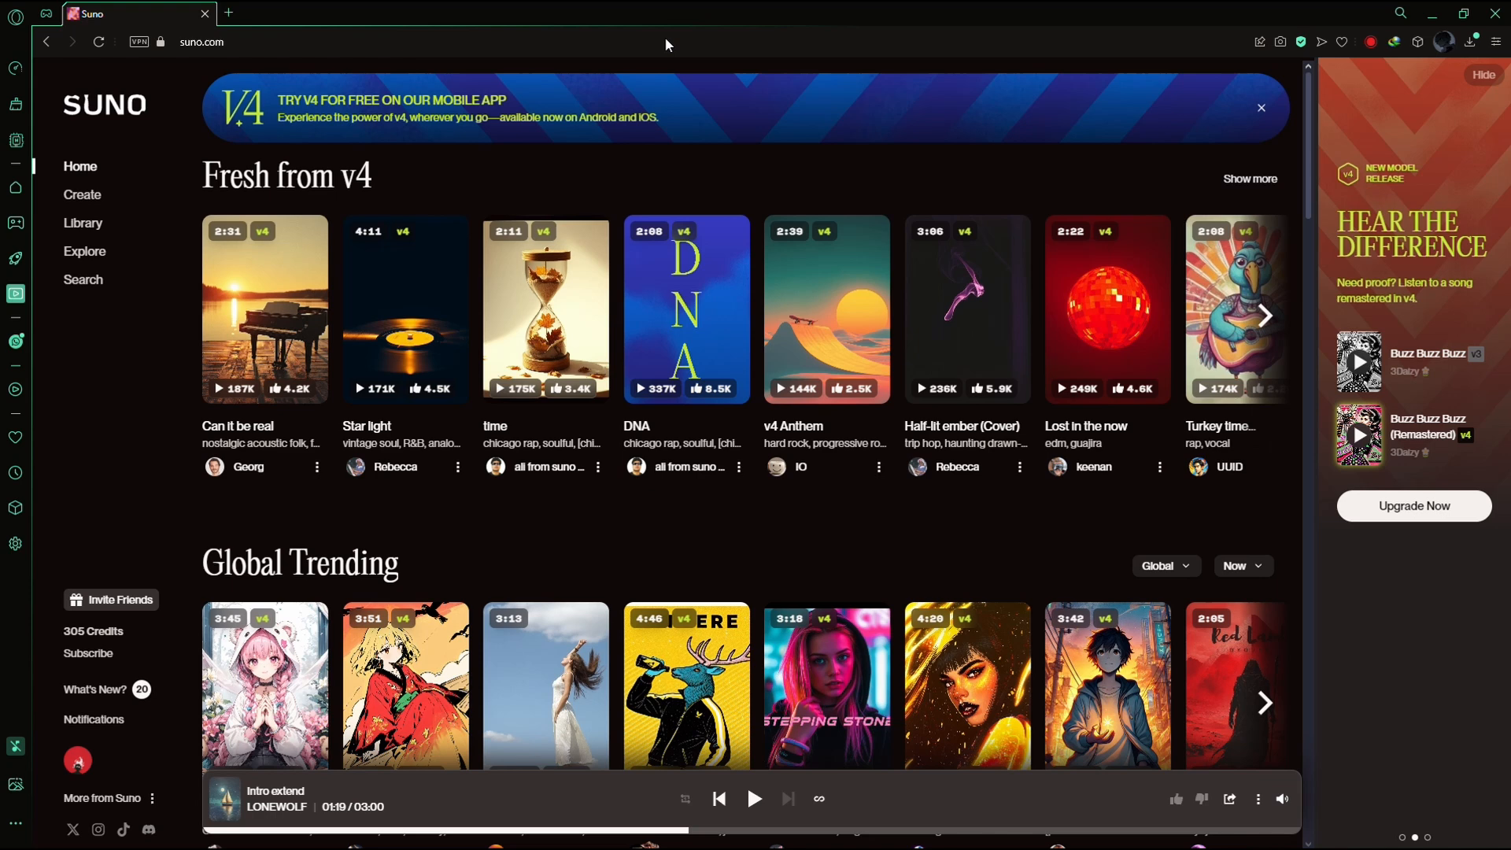
{"action": "mouse_move", "coordinate": [832, 553]}
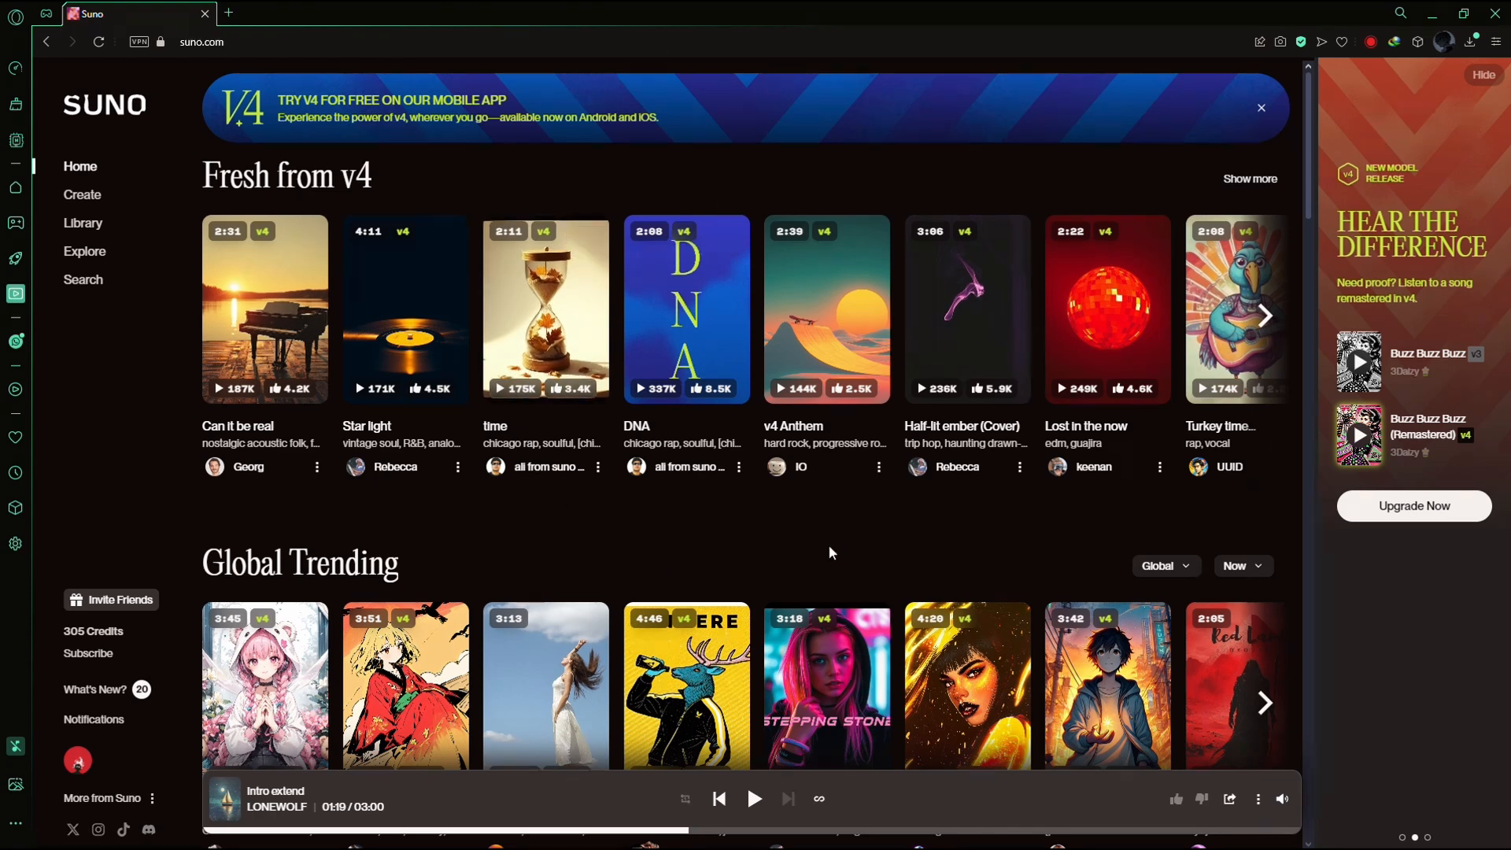
{"action": "mouse_move", "coordinate": [780, 515]}
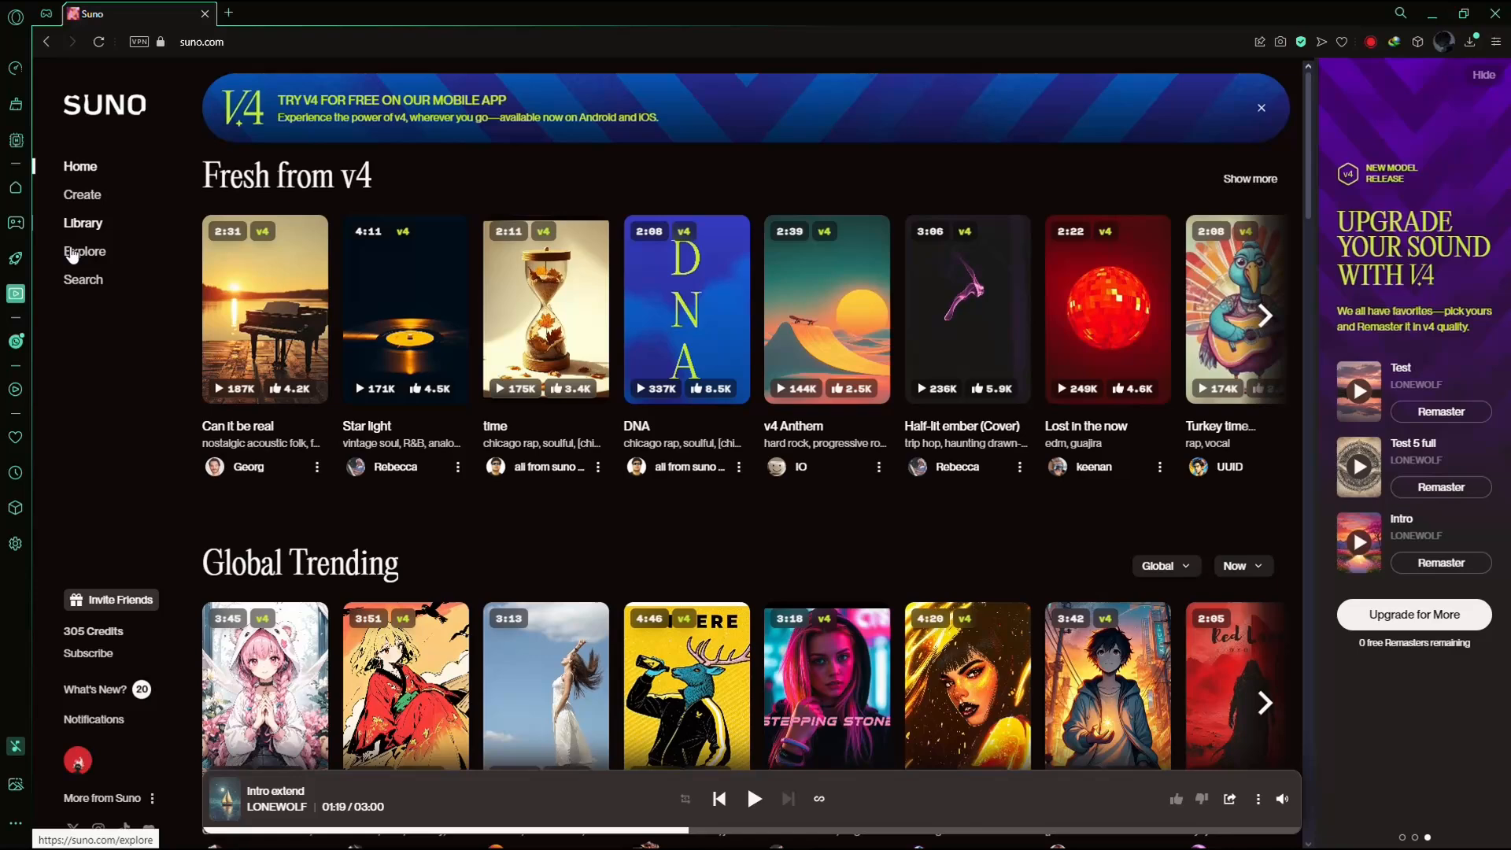
Open Suno's Create page from the left sidebar
{"action": "left_click", "coordinate": [82, 193]}
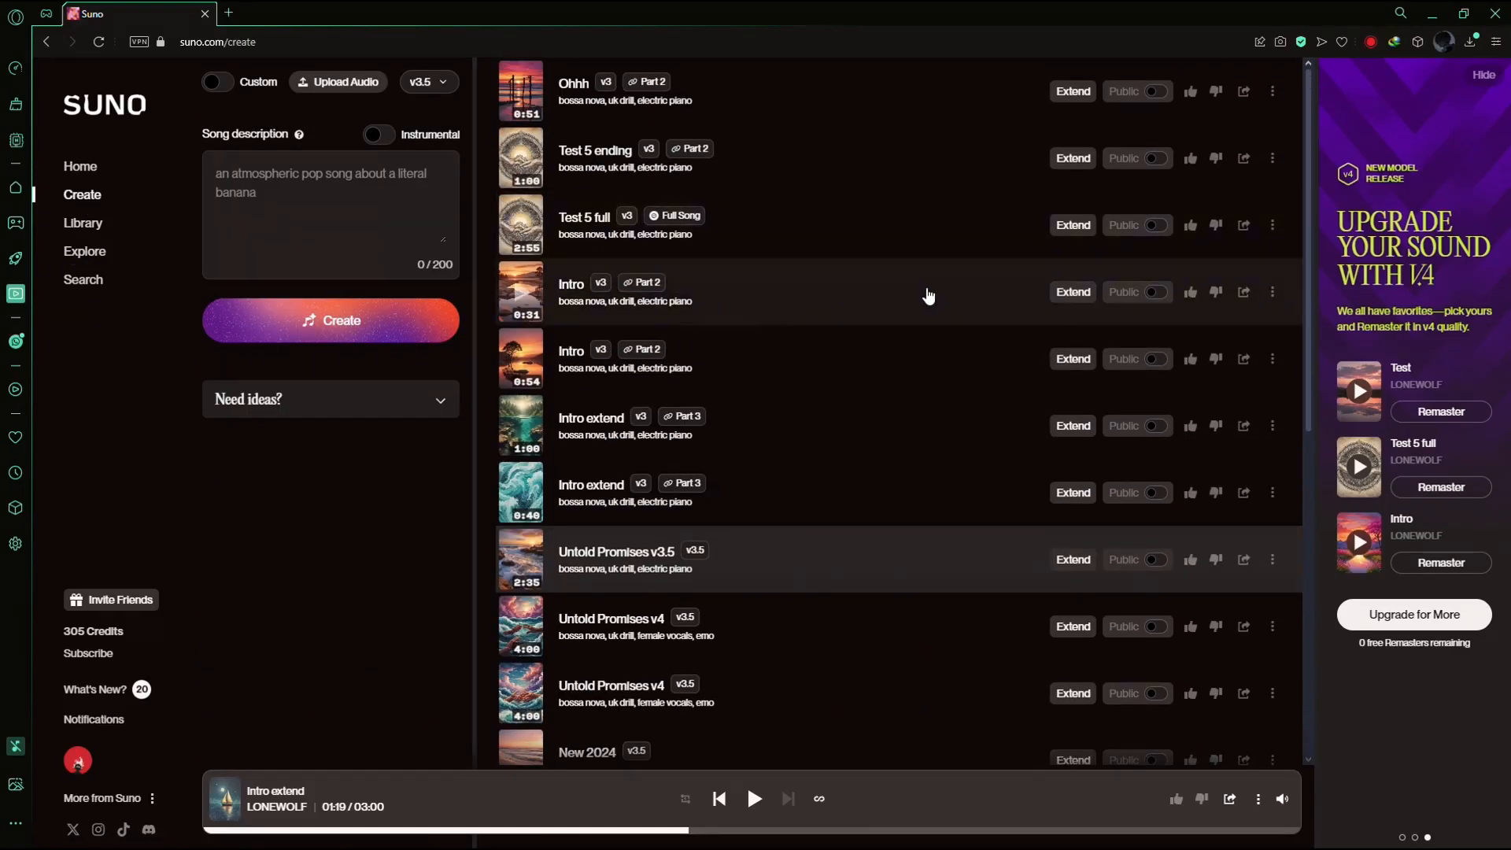
{"action": "mouse_move", "coordinate": [378, 460]}
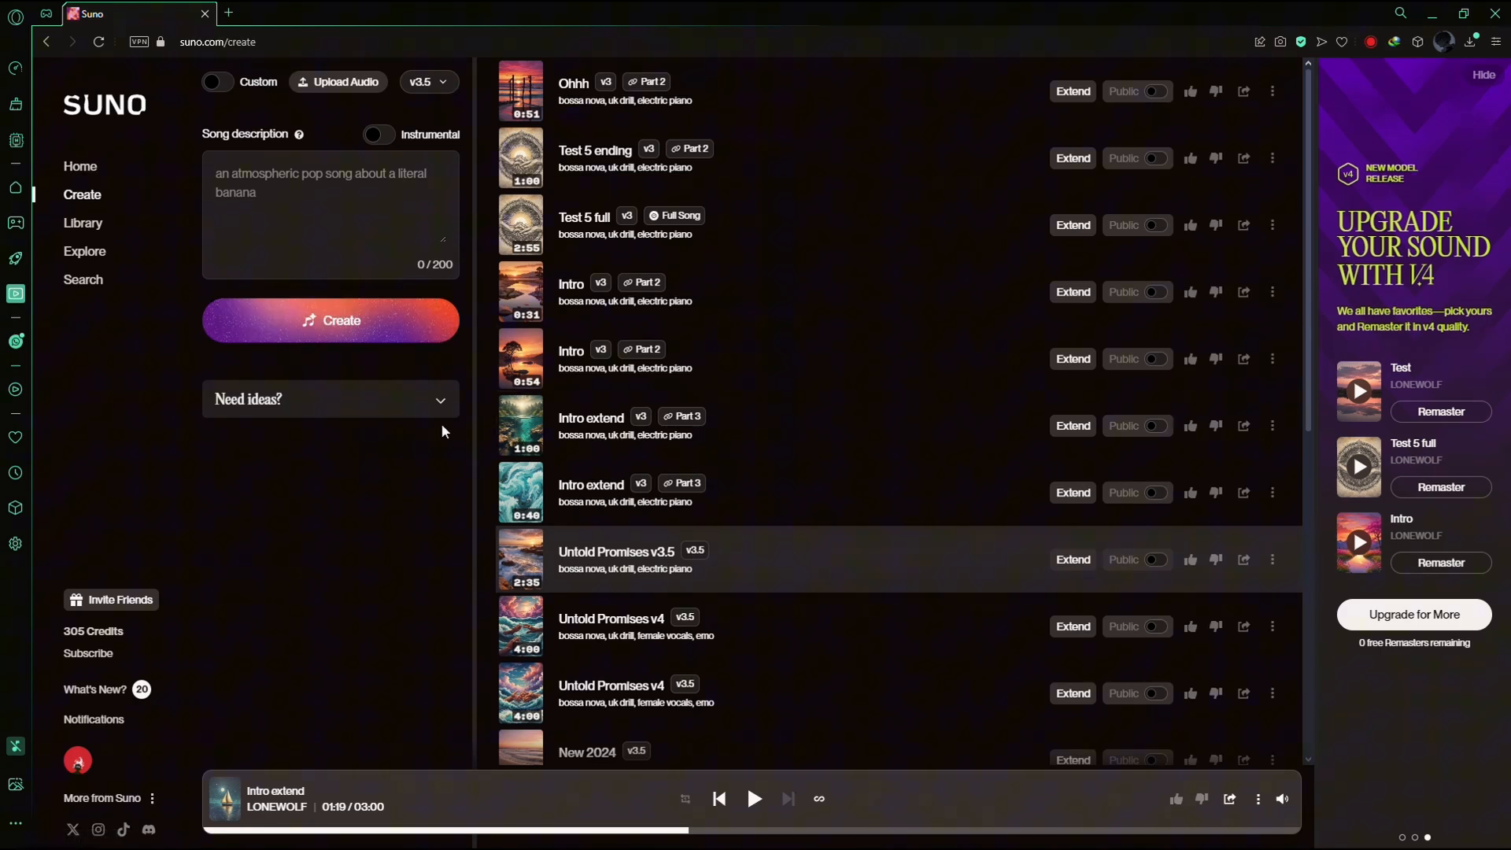
{"action": "mouse_move", "coordinate": [338, 81]}
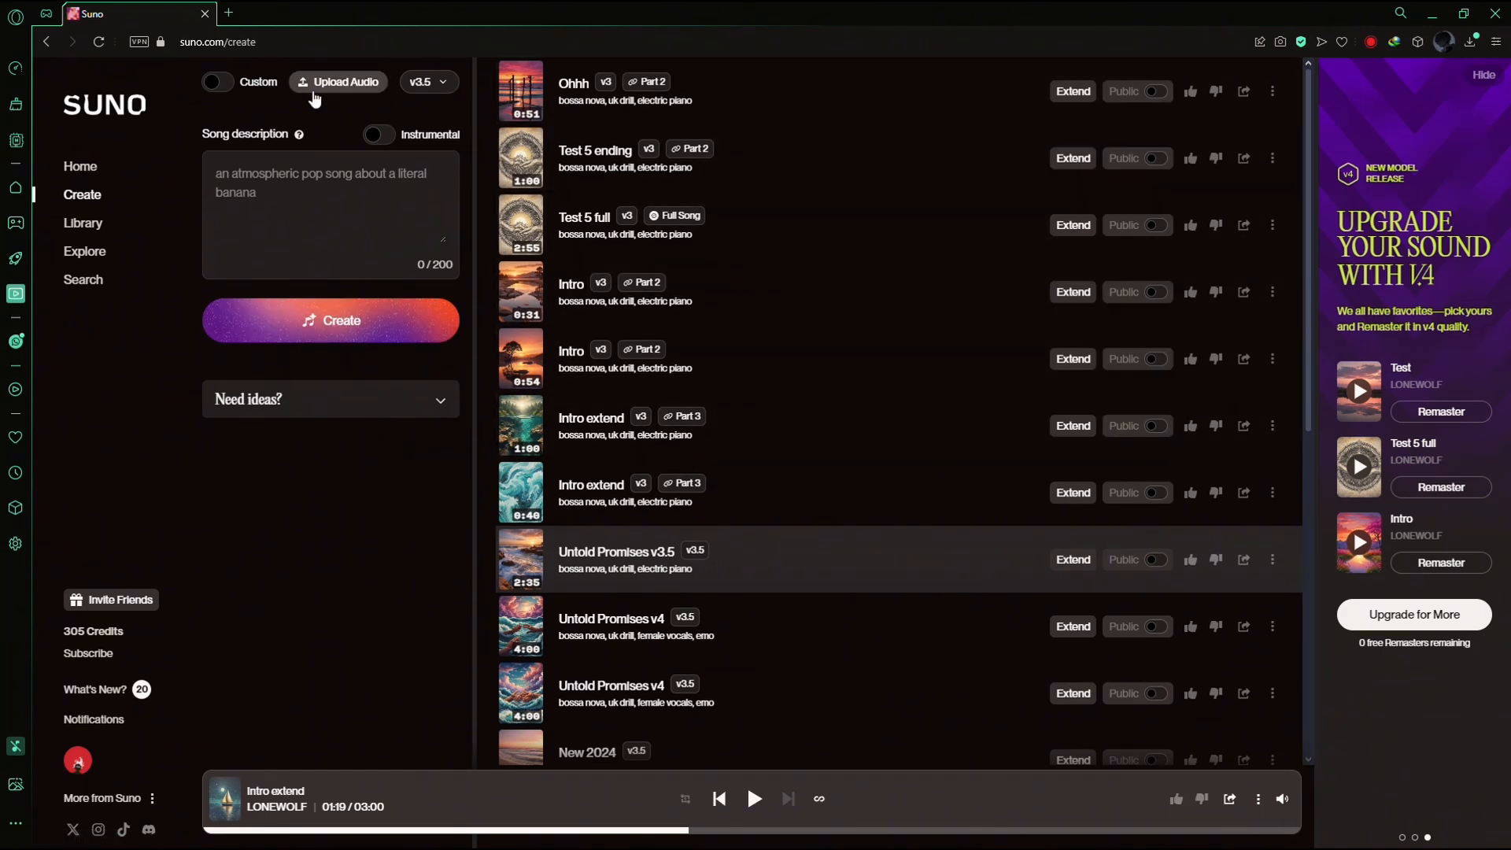
{"action": "mouse_move", "coordinate": [216, 82]}
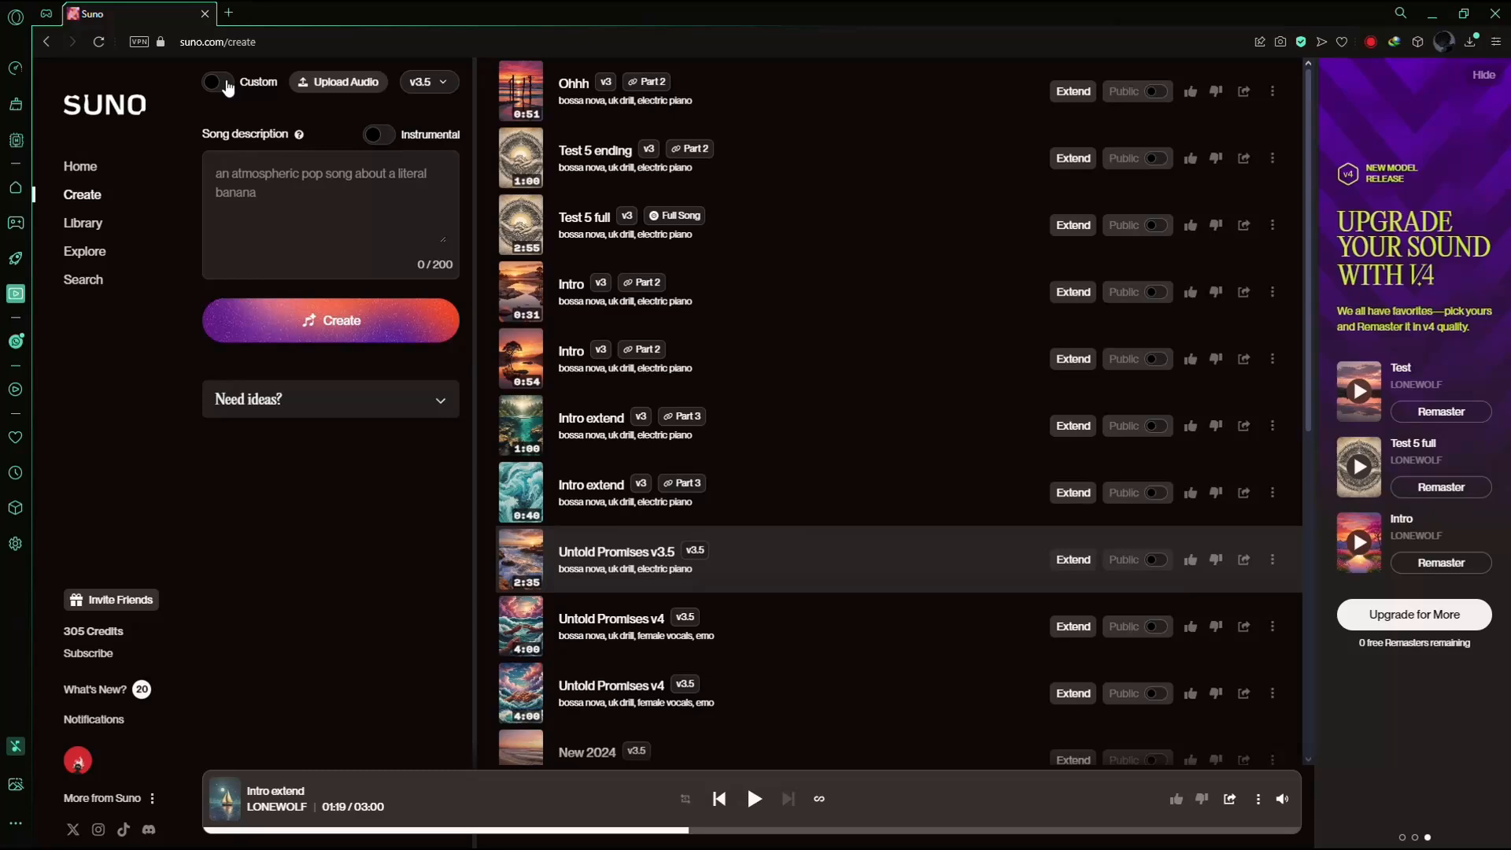
Enable Custom mode to show separate lyrics, style and title fields
{"action": "left_click", "coordinate": [217, 81]}
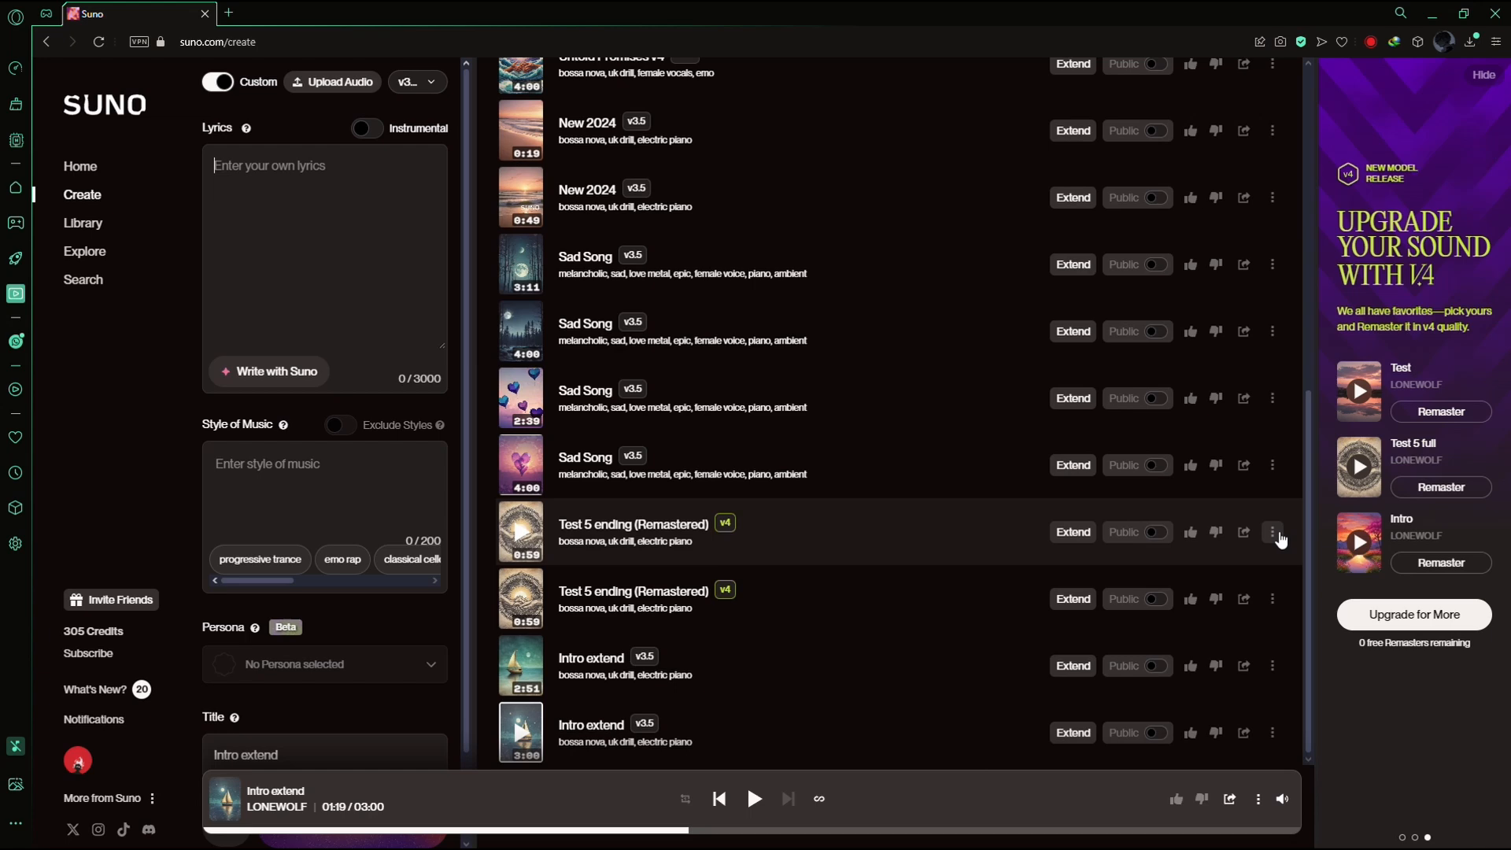
Reuse the prompt of 'Test 5 ending (Remastered)' to fill lyrics, style and title
{"action": "left_click", "coordinate": [1273, 532]}
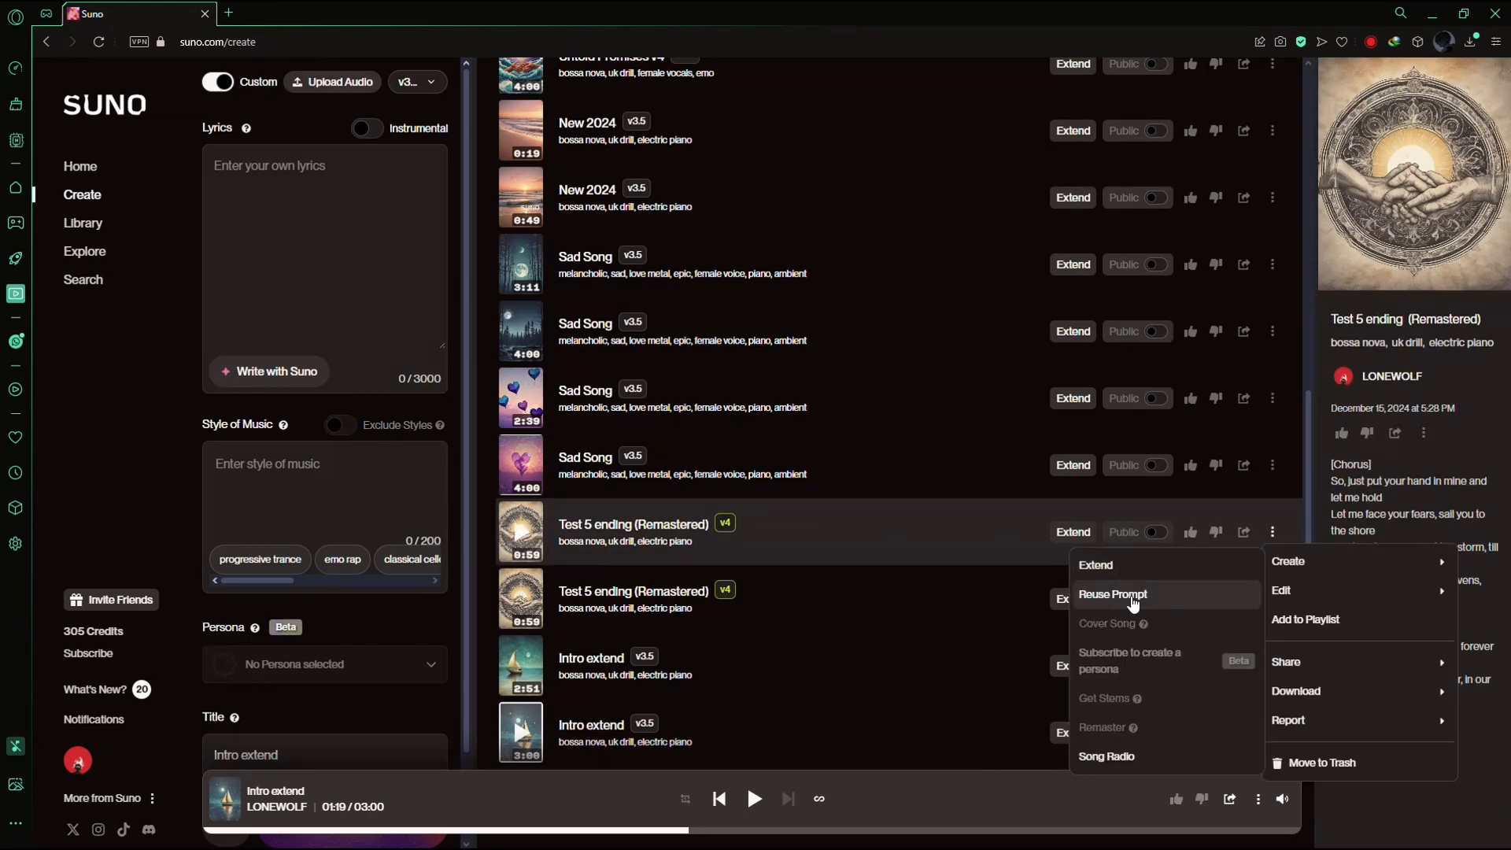
{"action": "left_click", "coordinate": [1112, 595]}
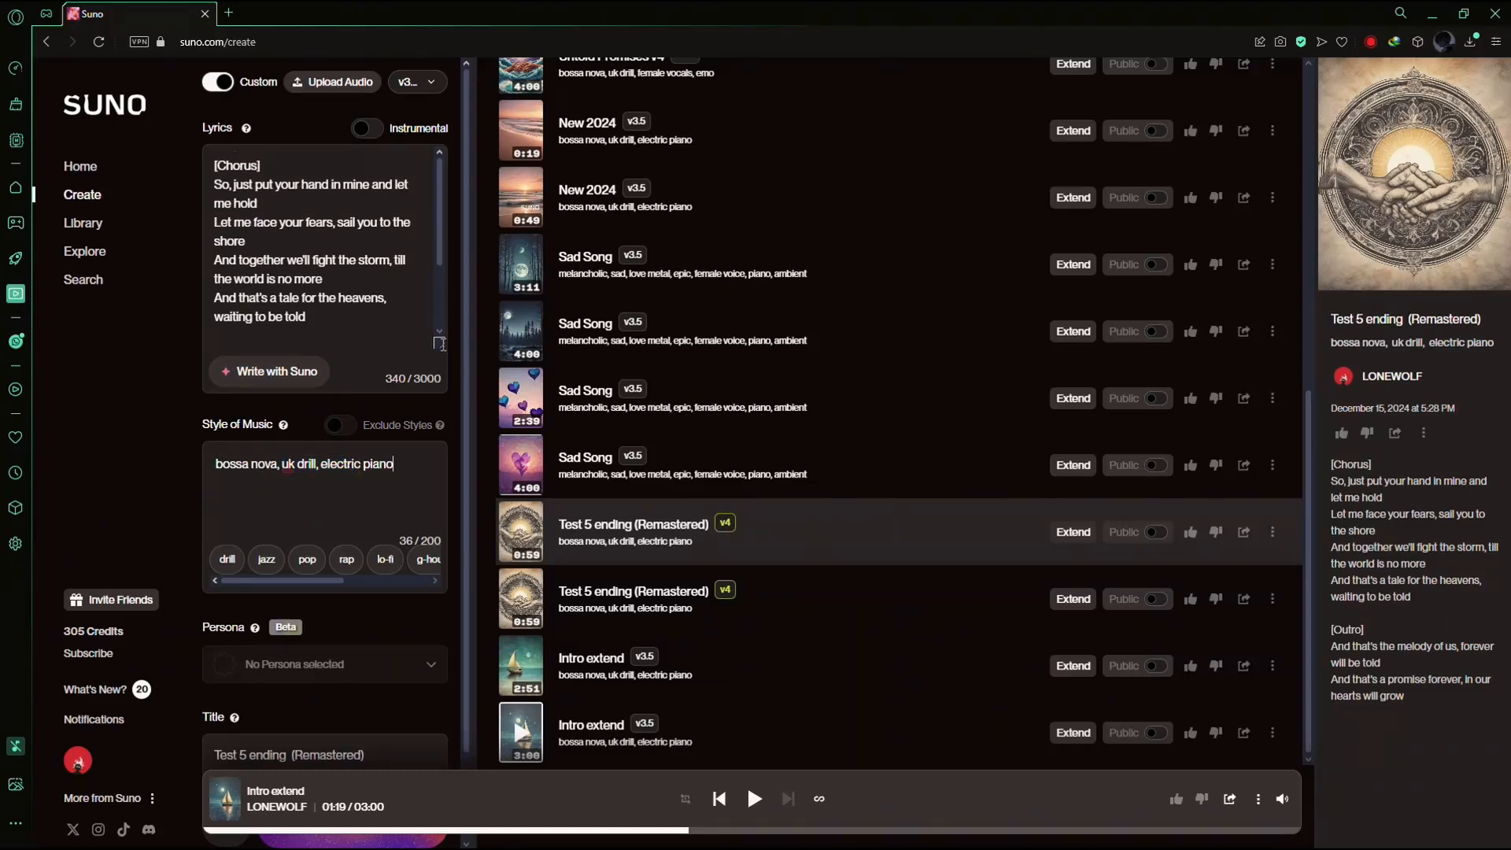
{"action": "mouse_move", "coordinate": [428, 658]}
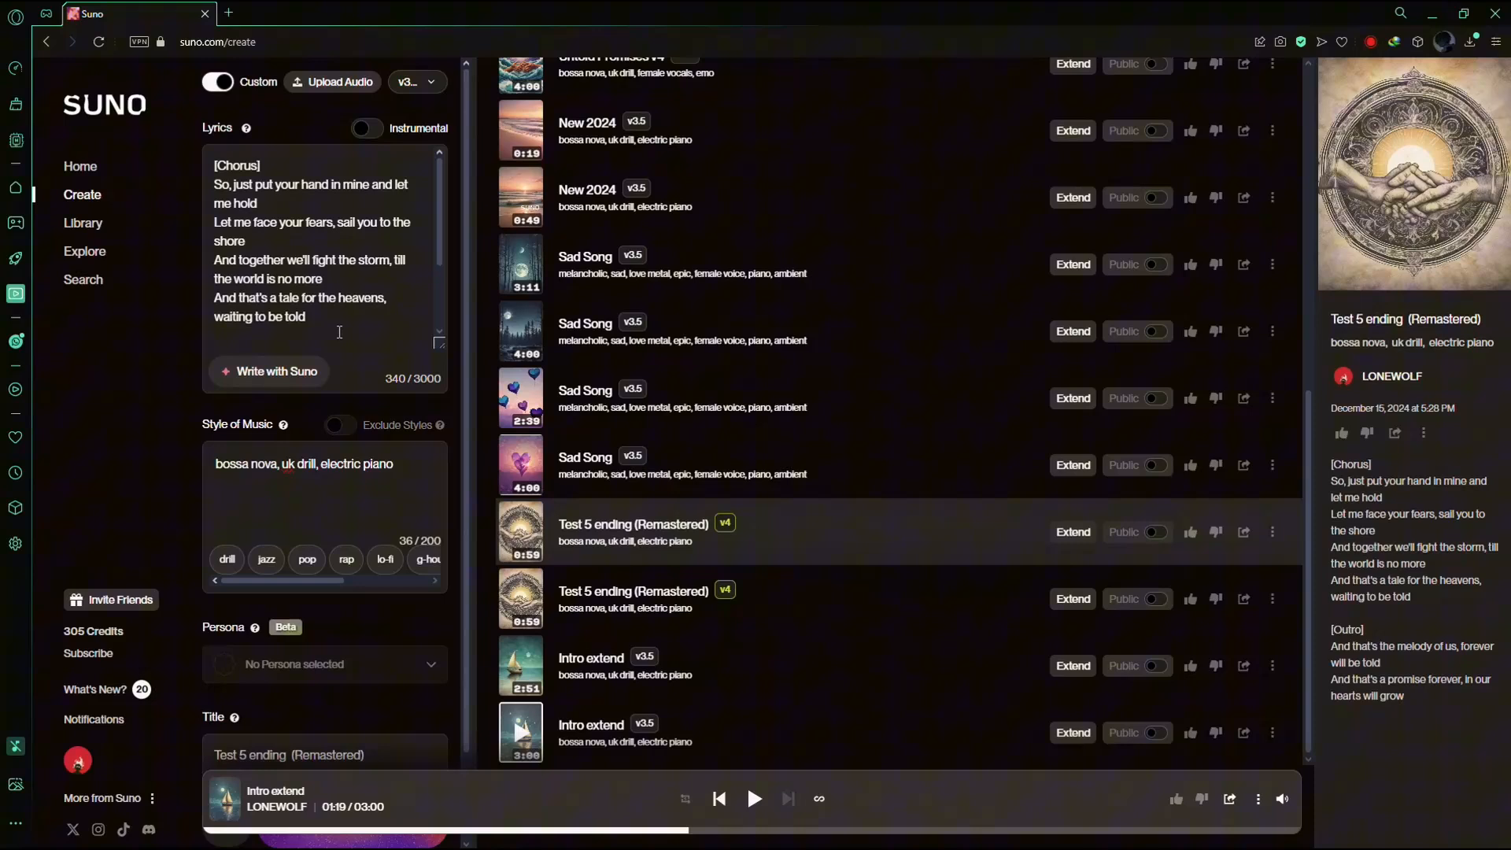
Add a [John] line under [Chorus] and a blank line under [Outro]
{"action": "scroll", "scroll_direction": "down", "scroll_amount": 3}
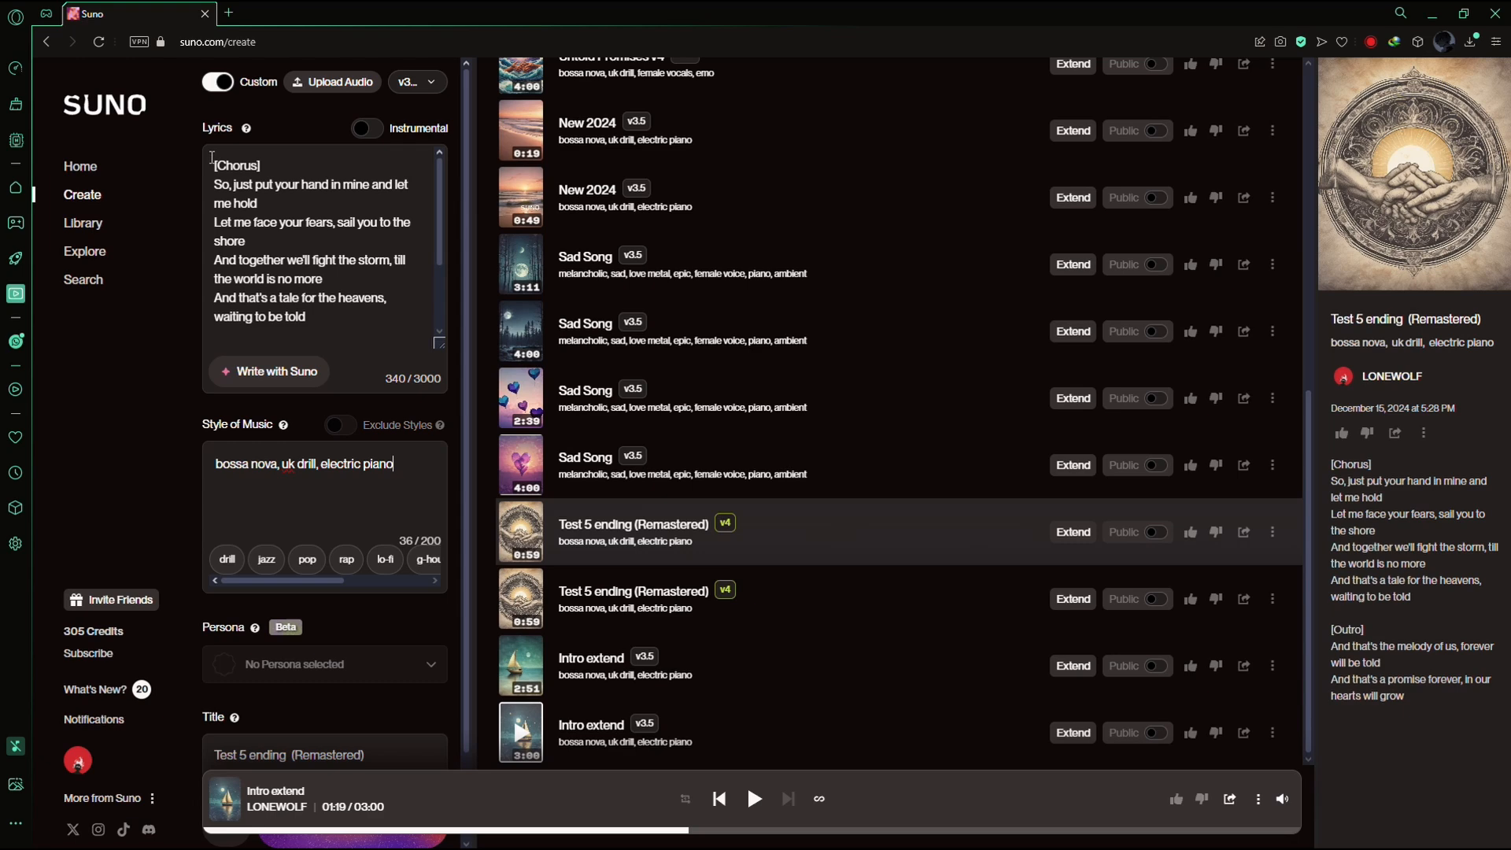
{"action": "double_click", "coordinate": [237, 164]}
{"action": "type", "text": "[john"}
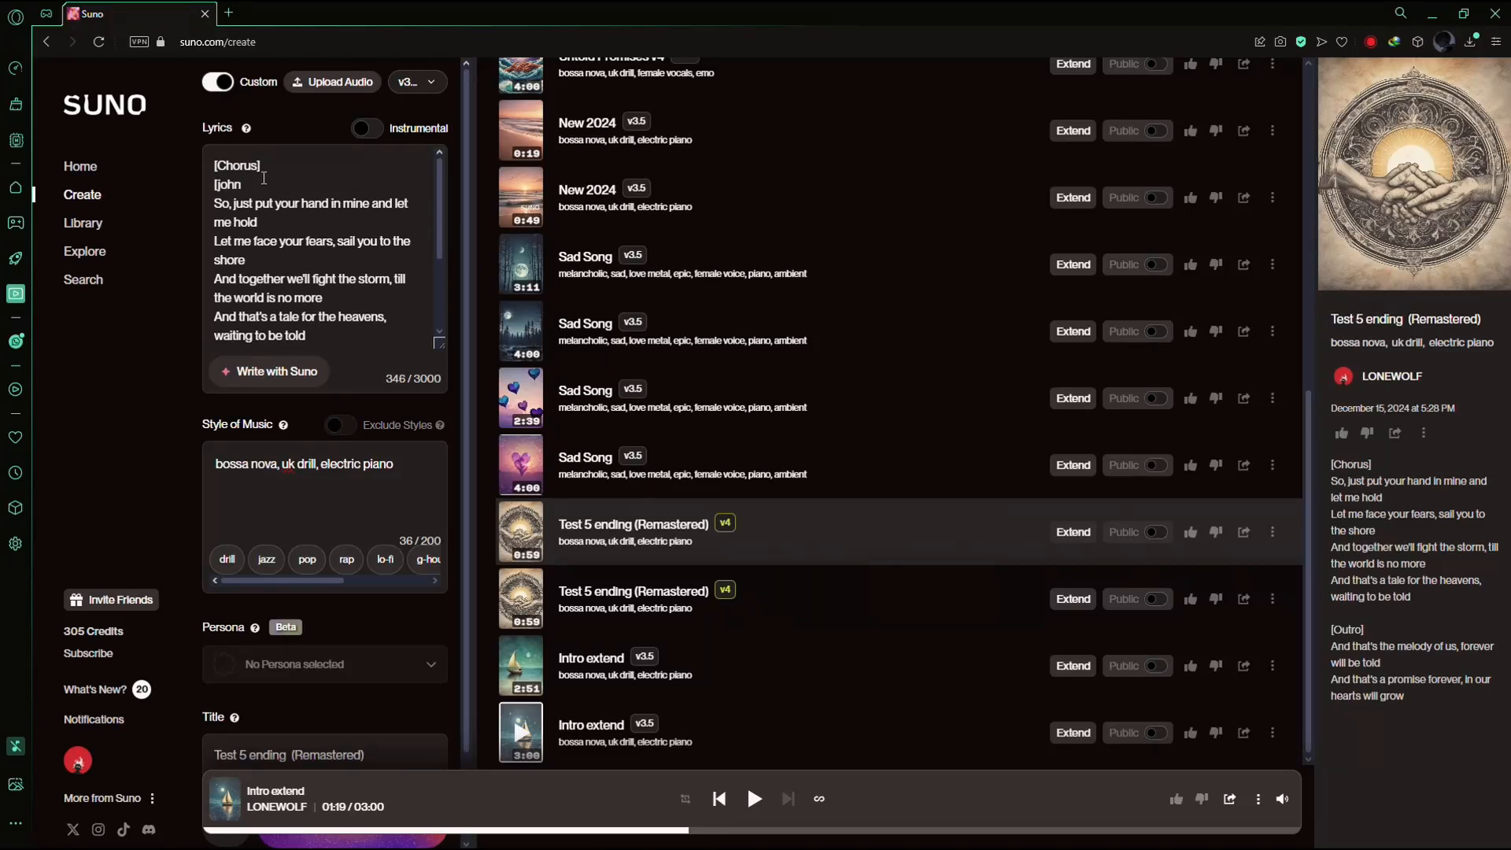
{"action": "scroll", "scroll_direction": "down", "scroll_amount": 3}
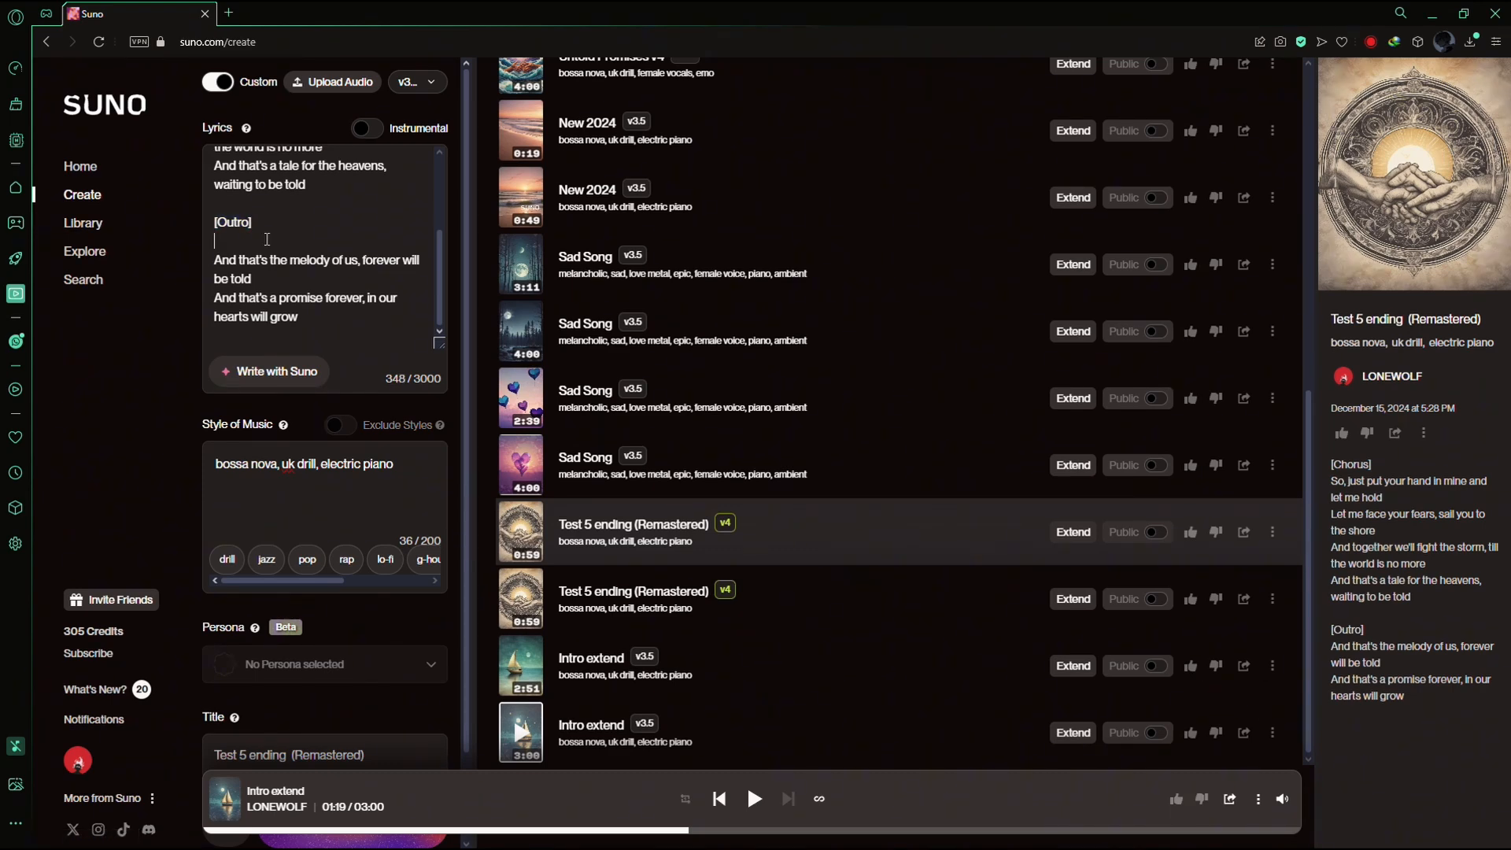
Type the [Emily] tag into the blank line under [Outro]
{"action": "type", "text": "[Emily"}
{"action": "left_click", "coordinate": [324, 754]}
{"action": "type", "text": "Voice Different"}
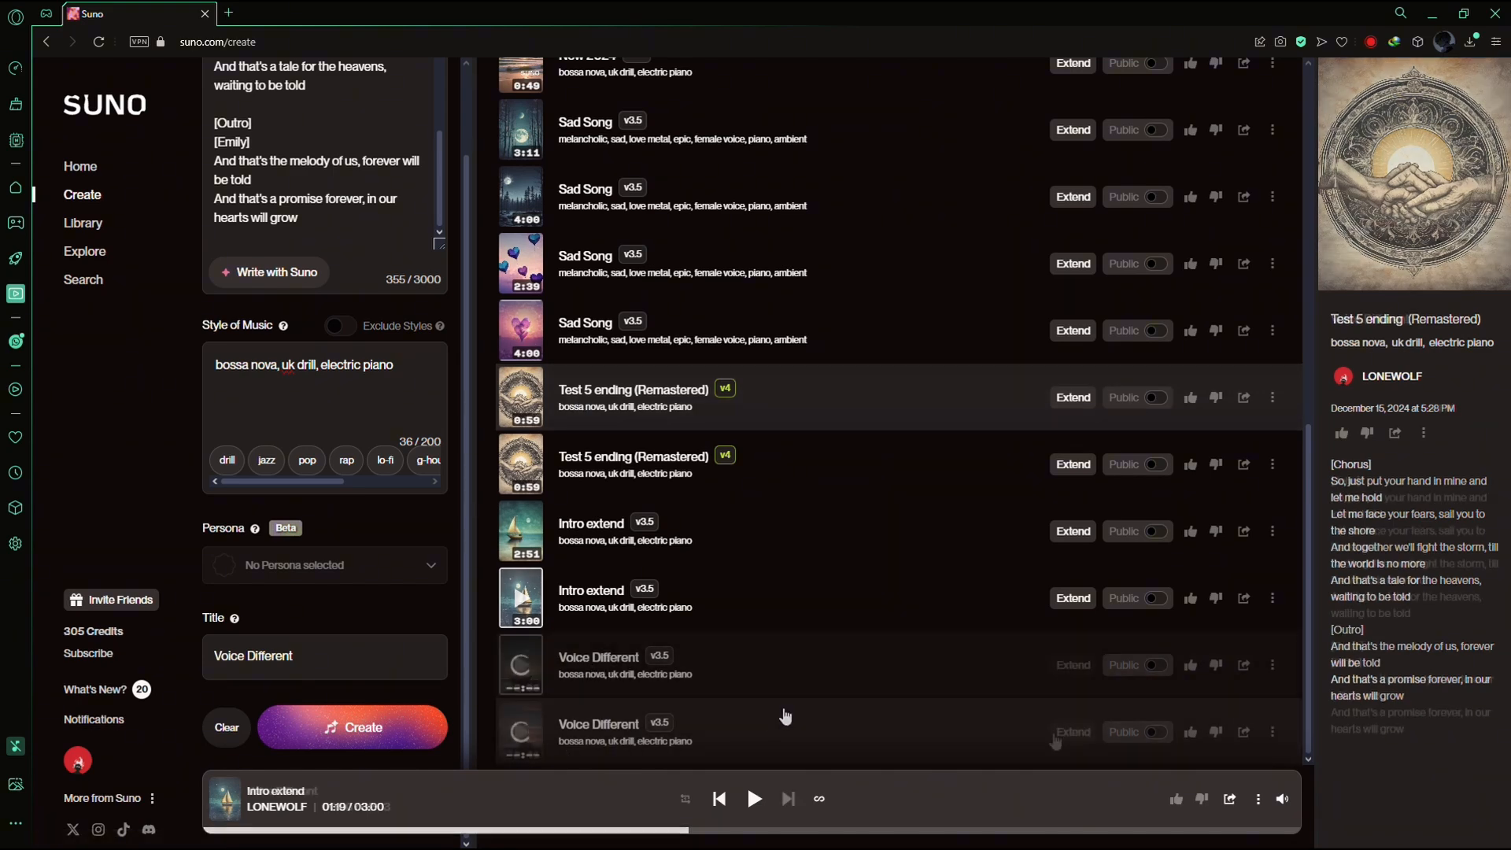
Load the first 'Voice Different' track and play it in the bottom player
{"action": "left_click", "coordinate": [597, 665]}
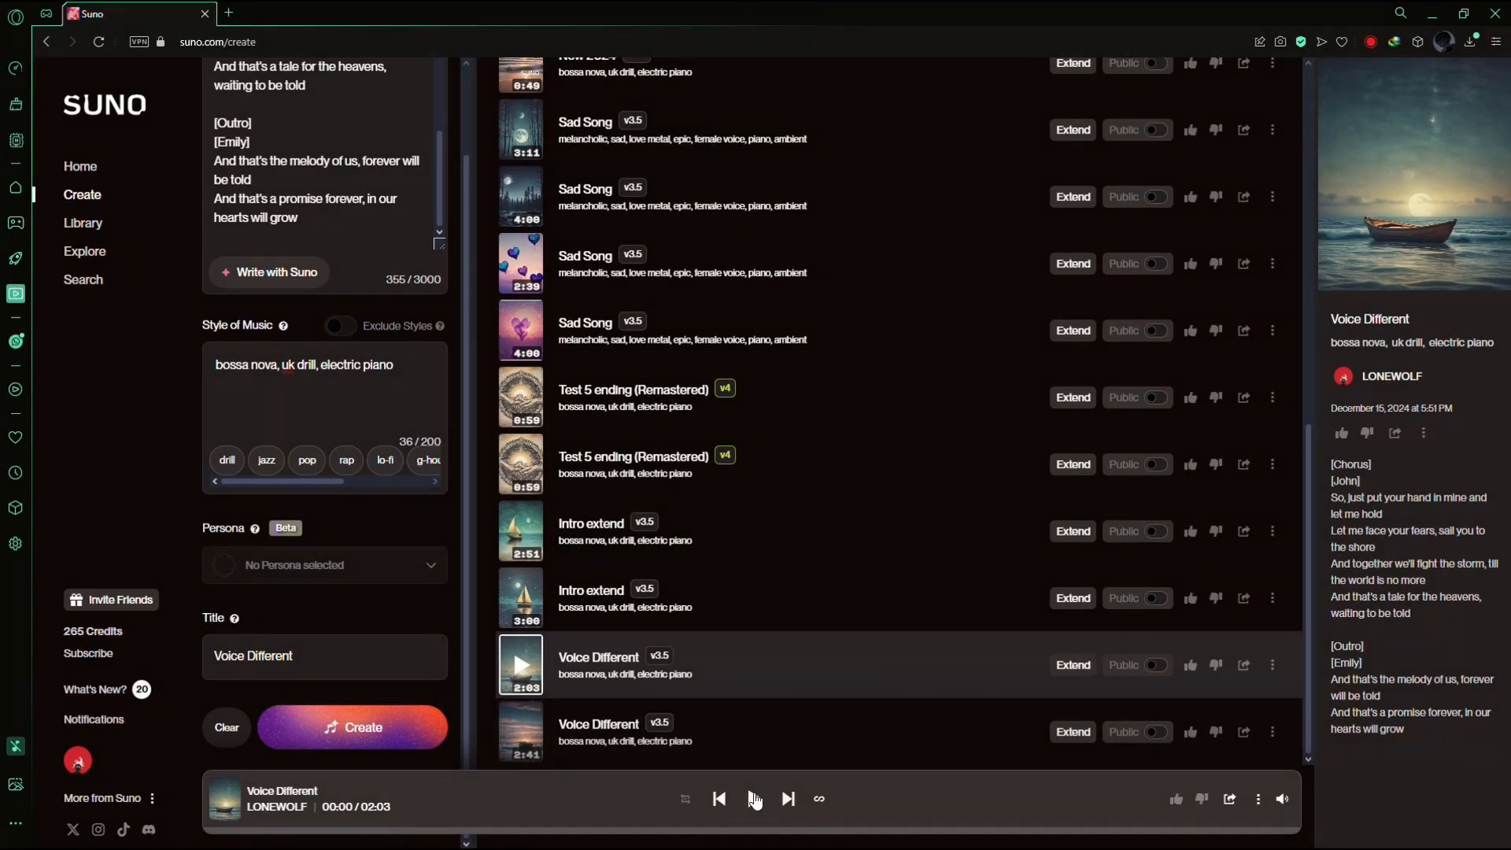
{"action": "left_click", "coordinate": [754, 798]}
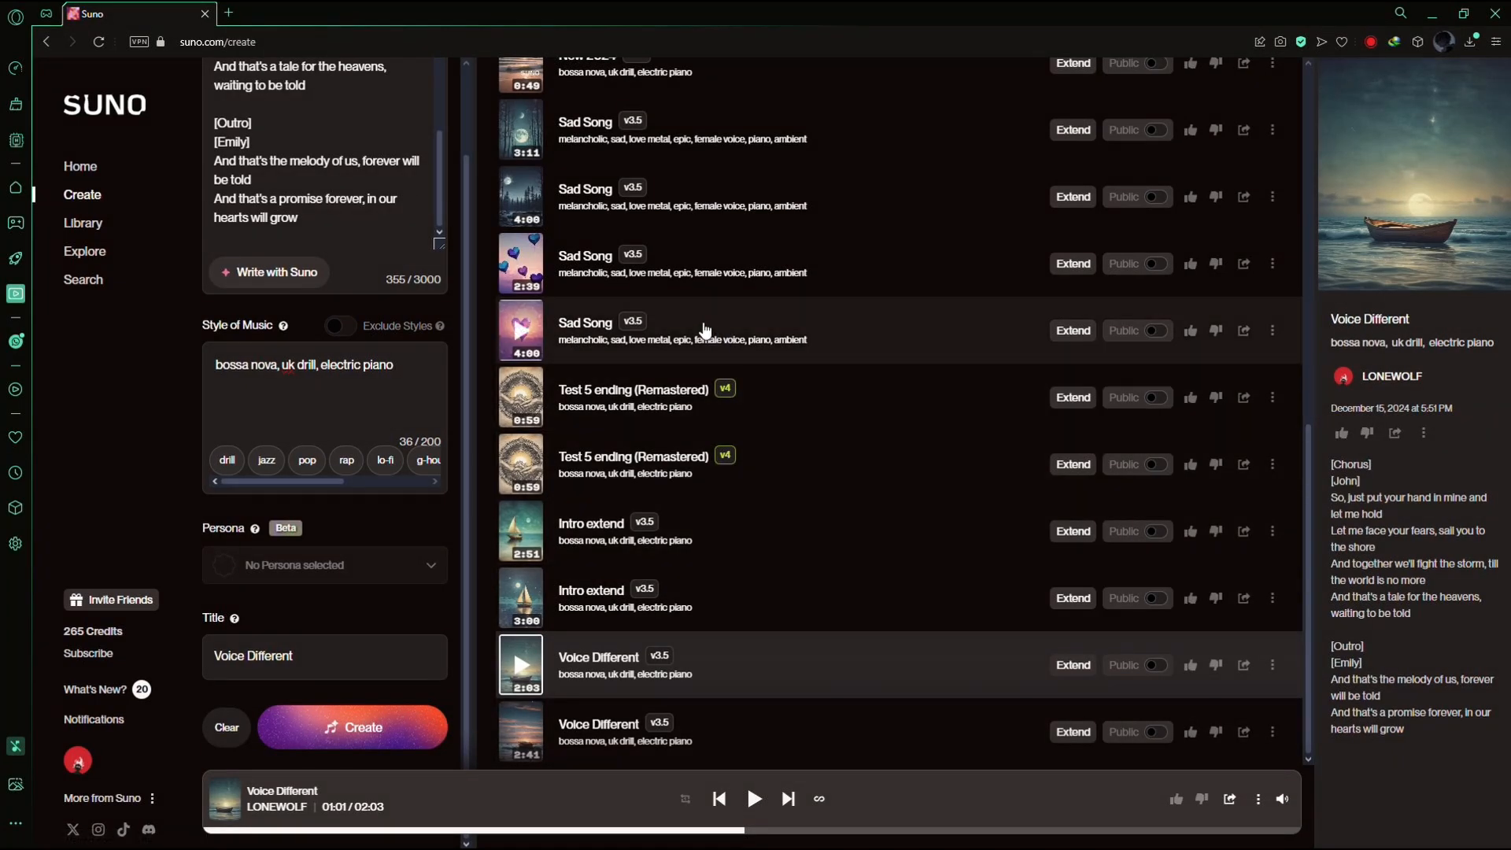
{"action": "mouse_move", "coordinate": [696, 376]}
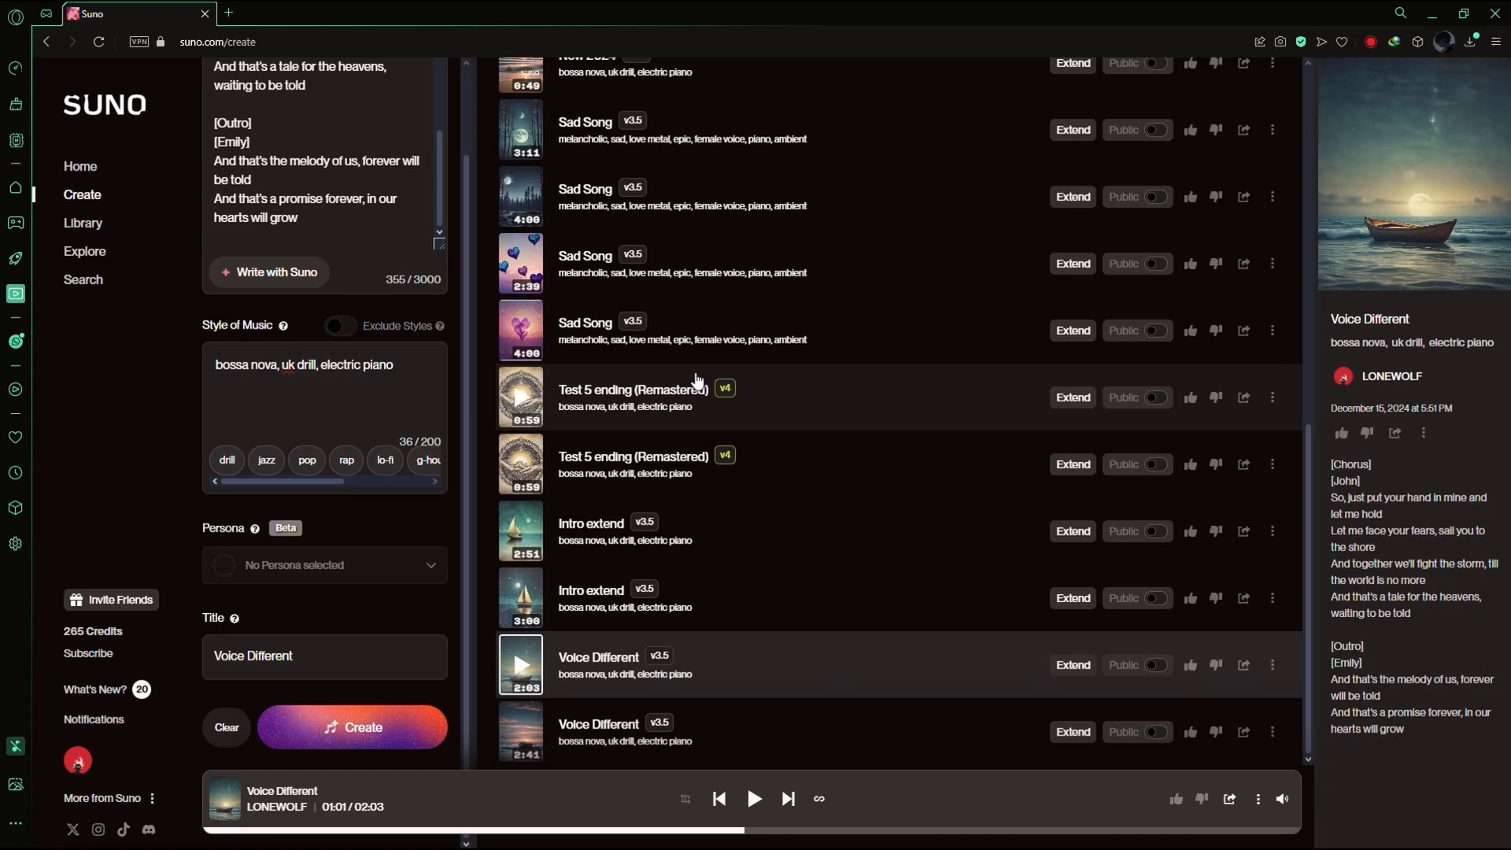